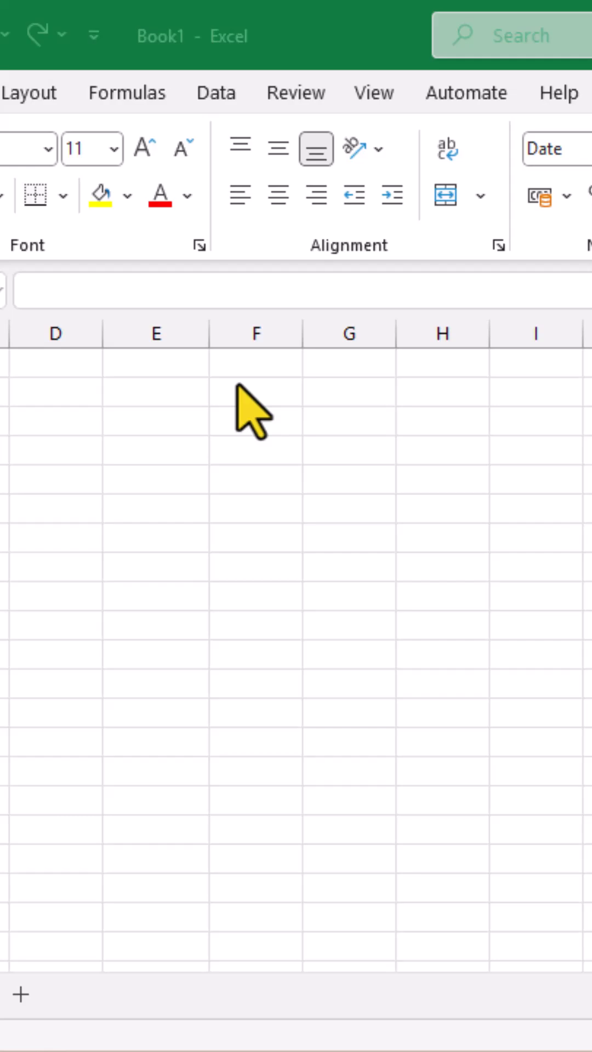
Step: Enter the start date 01/01/2025 in F1 and open the Fill > Series dialog
click(155, 367)
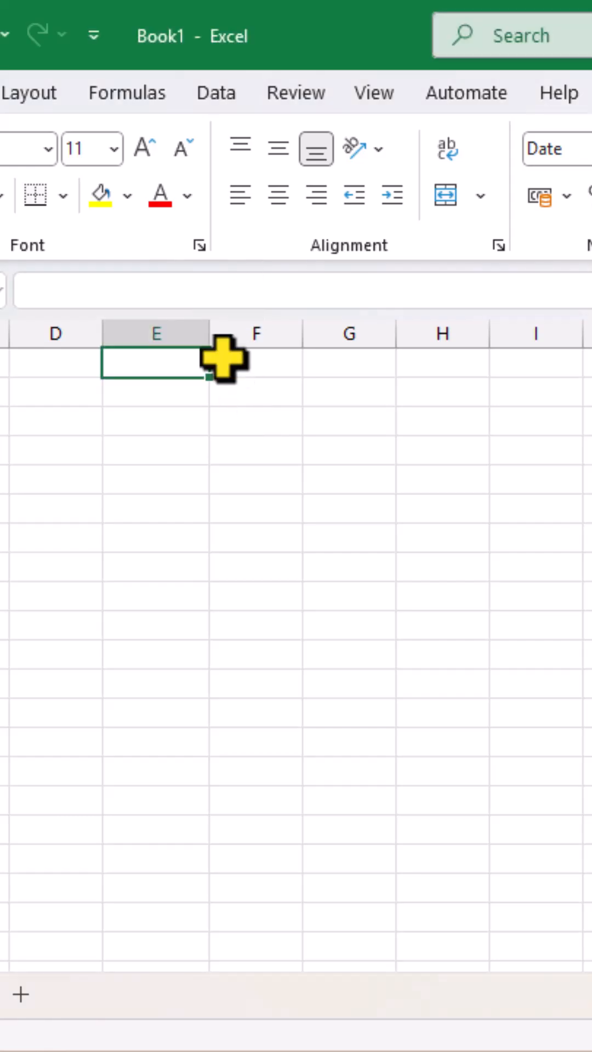
click(255, 373)
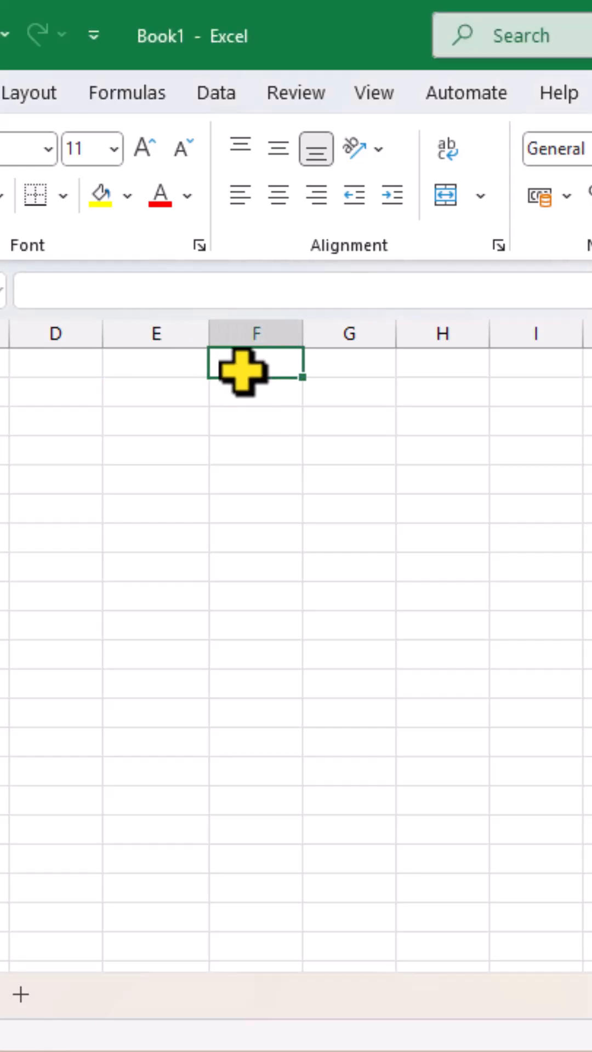
key(alt)
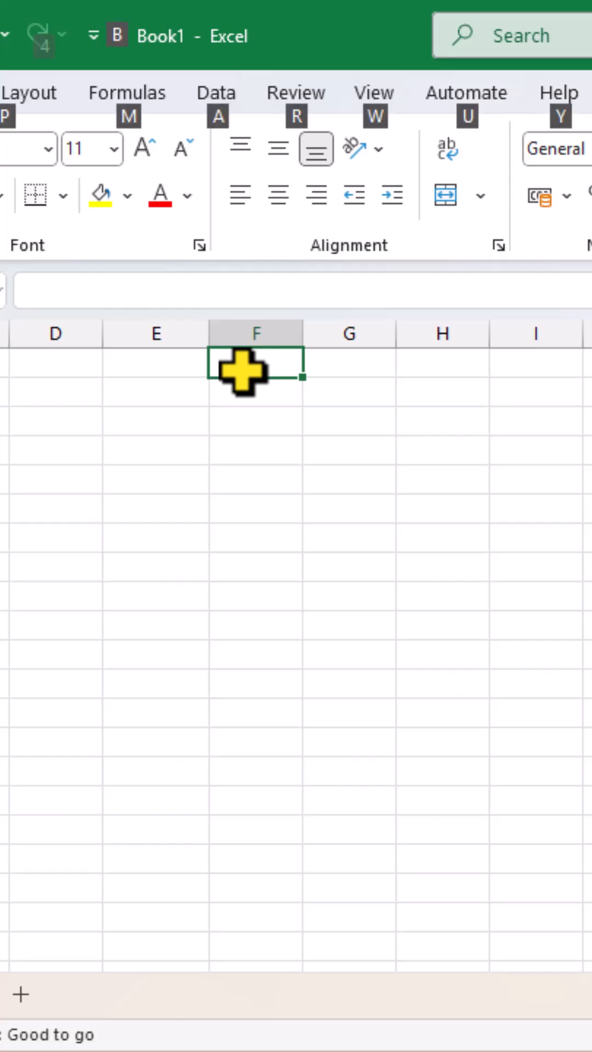
text(01/)
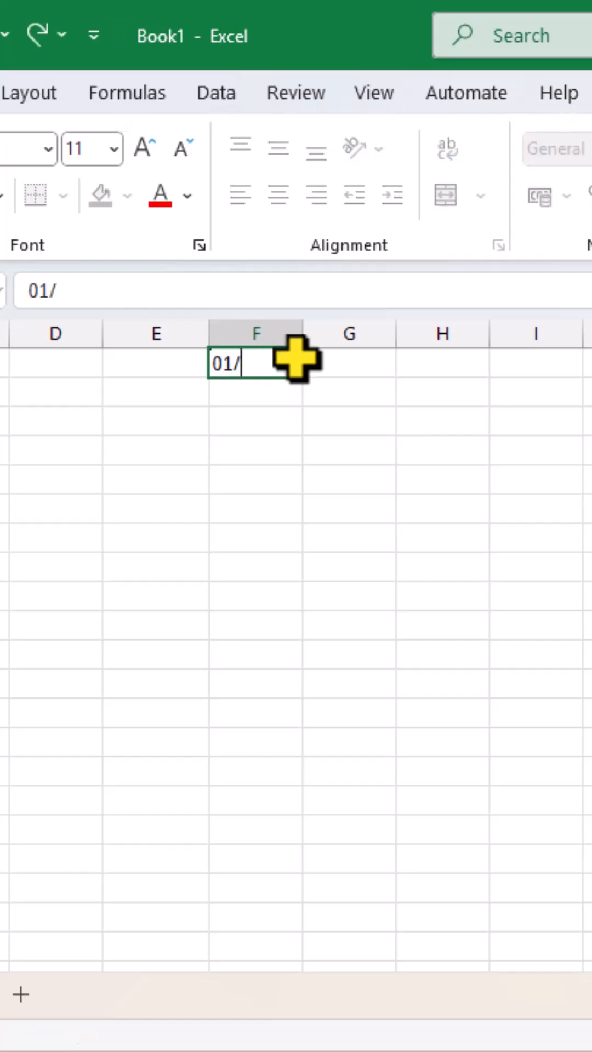
text(01/2025)
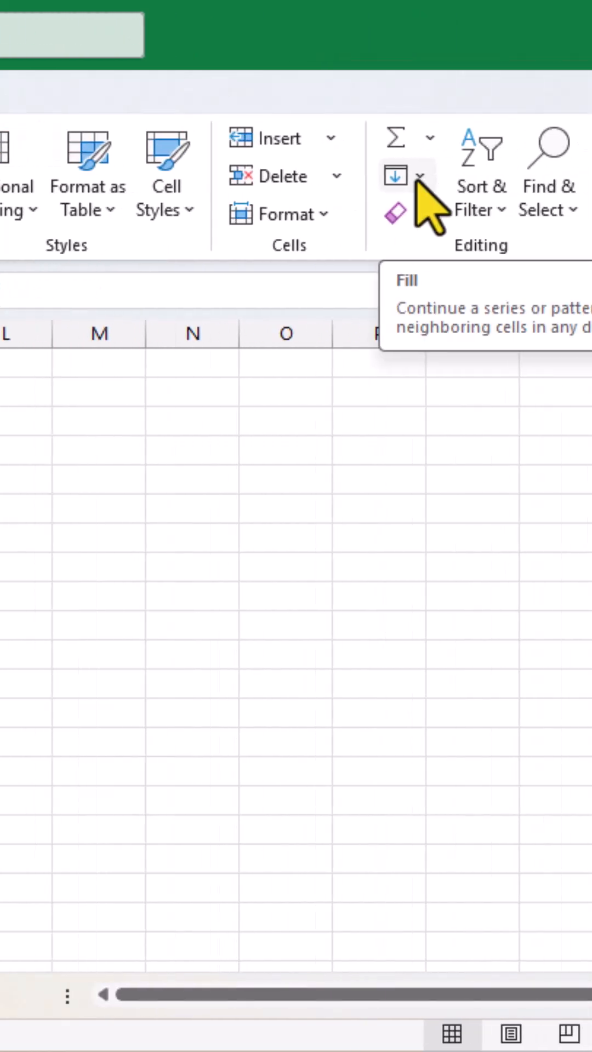
click(419, 175)
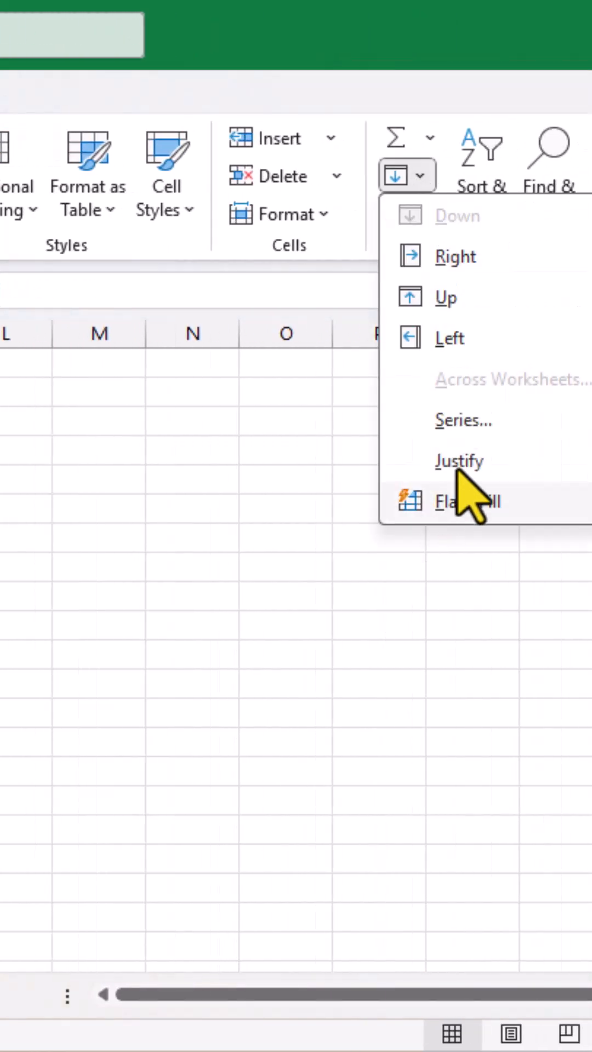
click(462, 419)
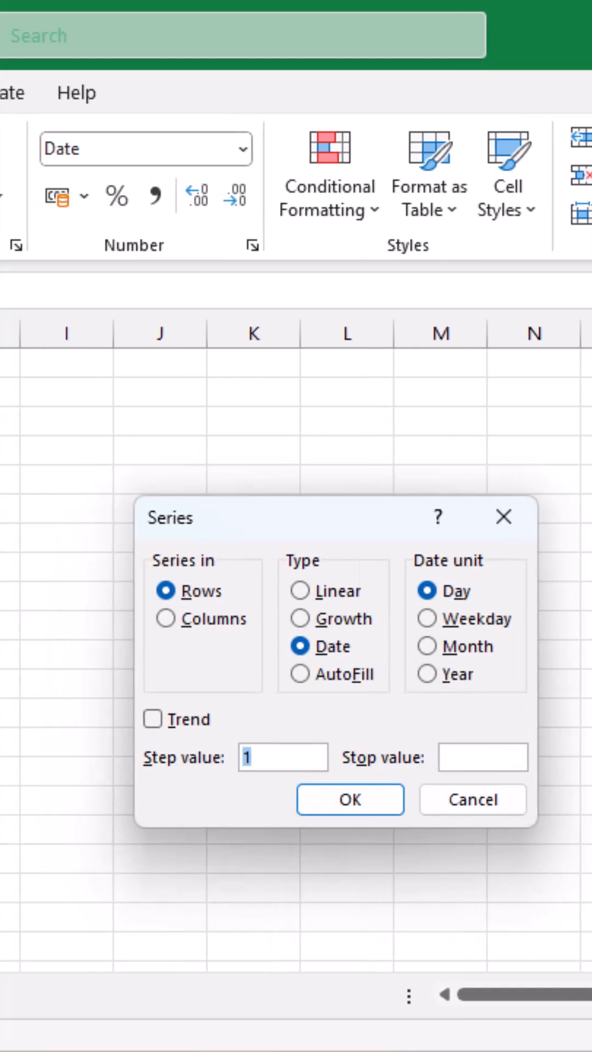
mouse_move(428, 590)
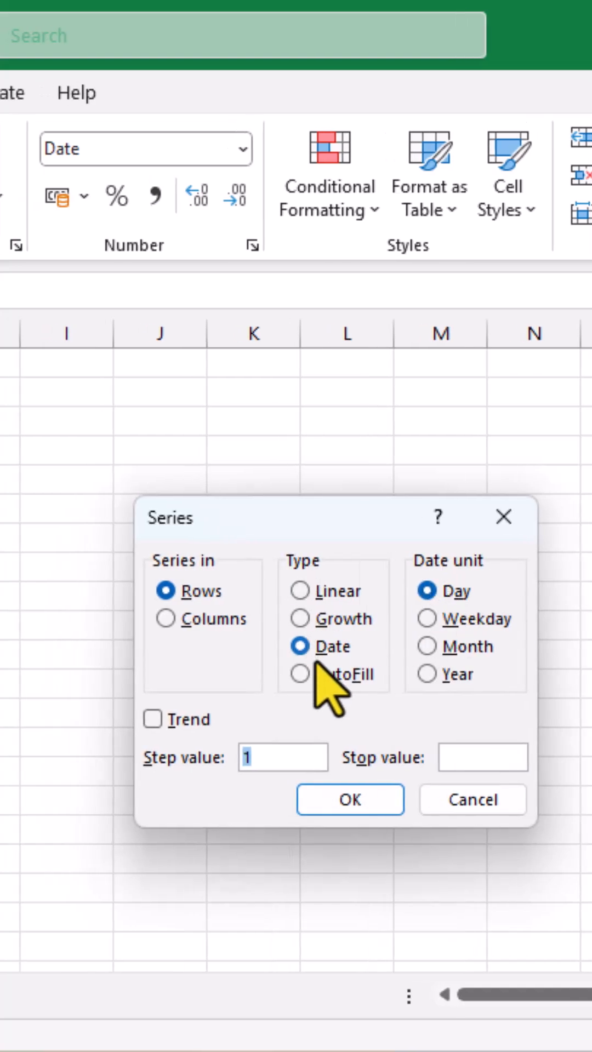
mouse_move(170, 635)
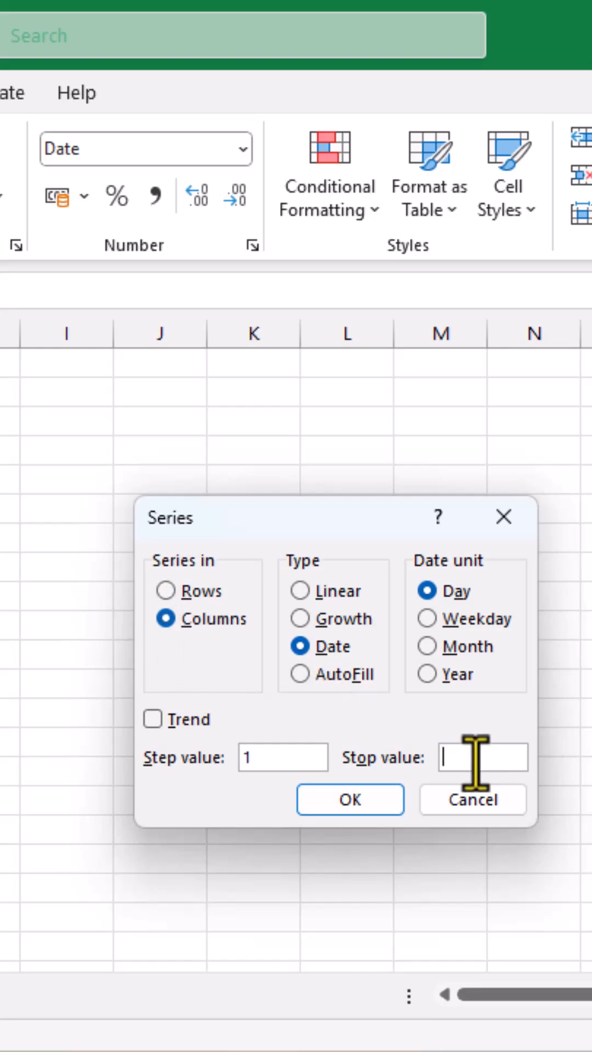
Step: Set the series stop value to 31/03/2025 and generate daily dates down column F
text(31/)
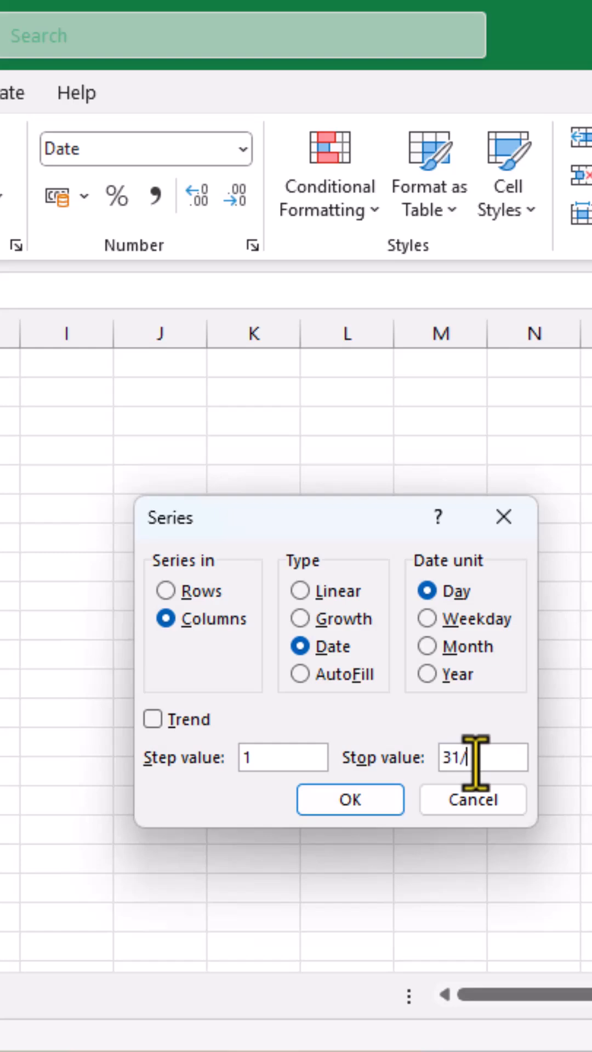
text(0)
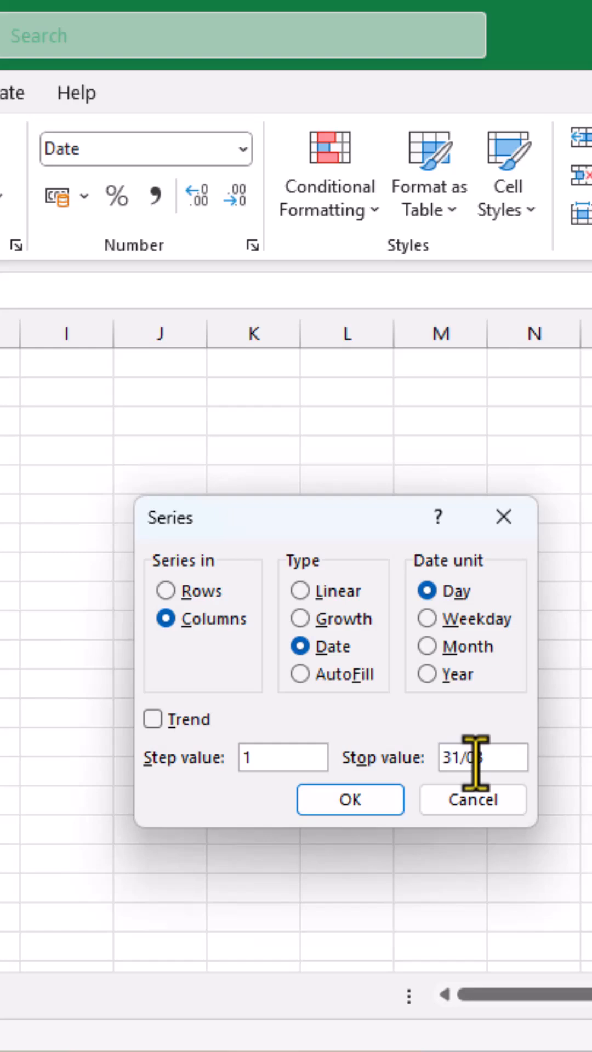
text(/2025)
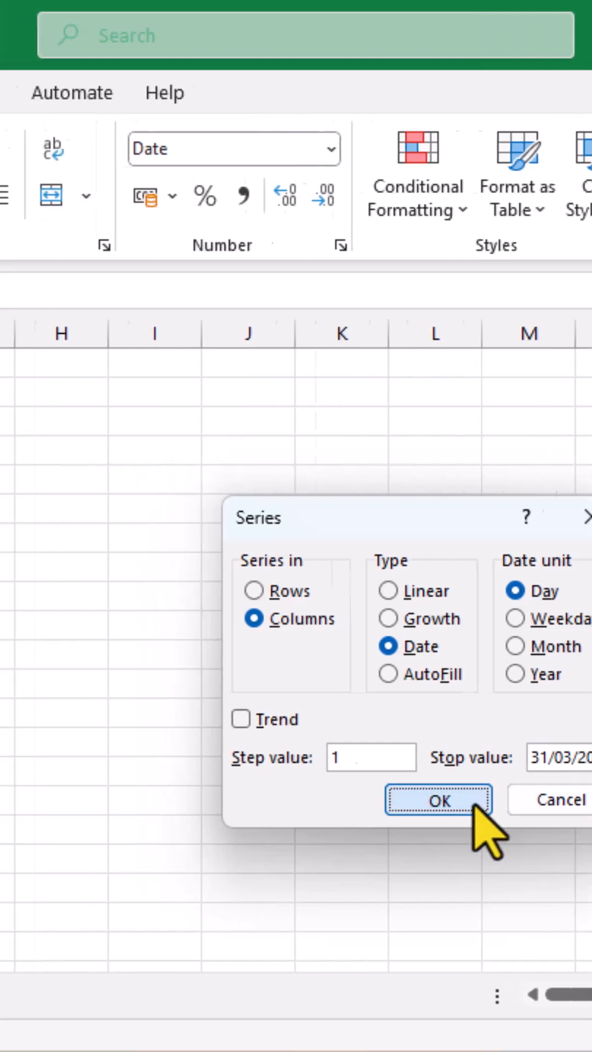
click(439, 800)
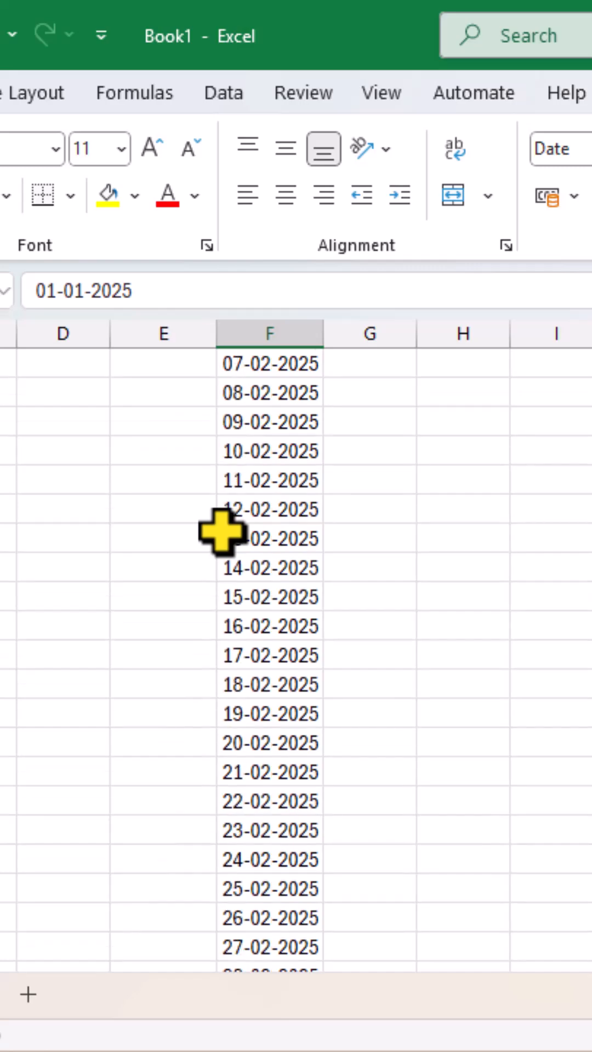
scroll(down, 3)
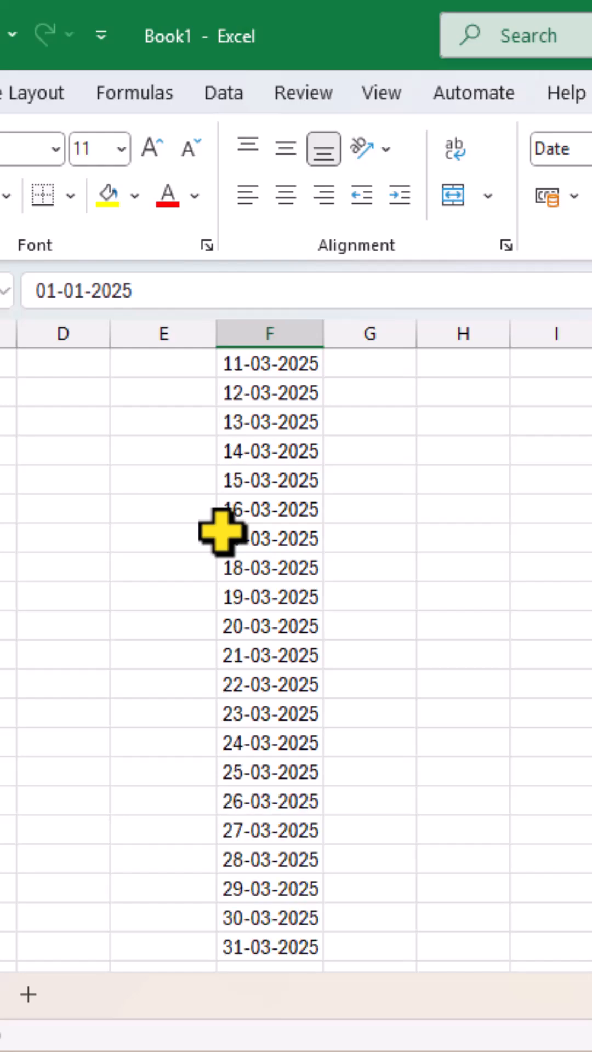
scroll(up, 3)
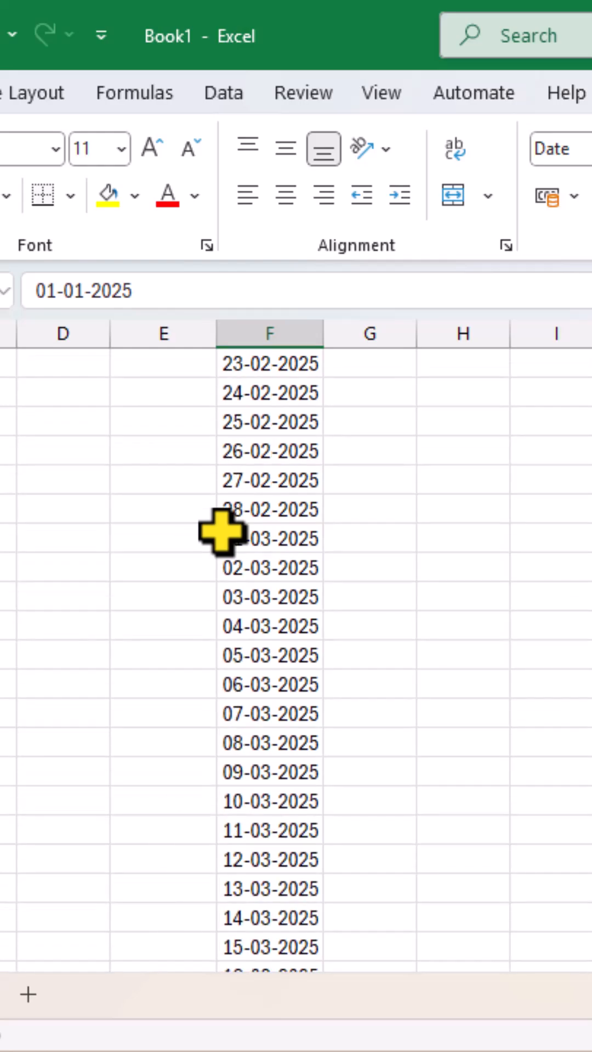
scroll(up, 3)
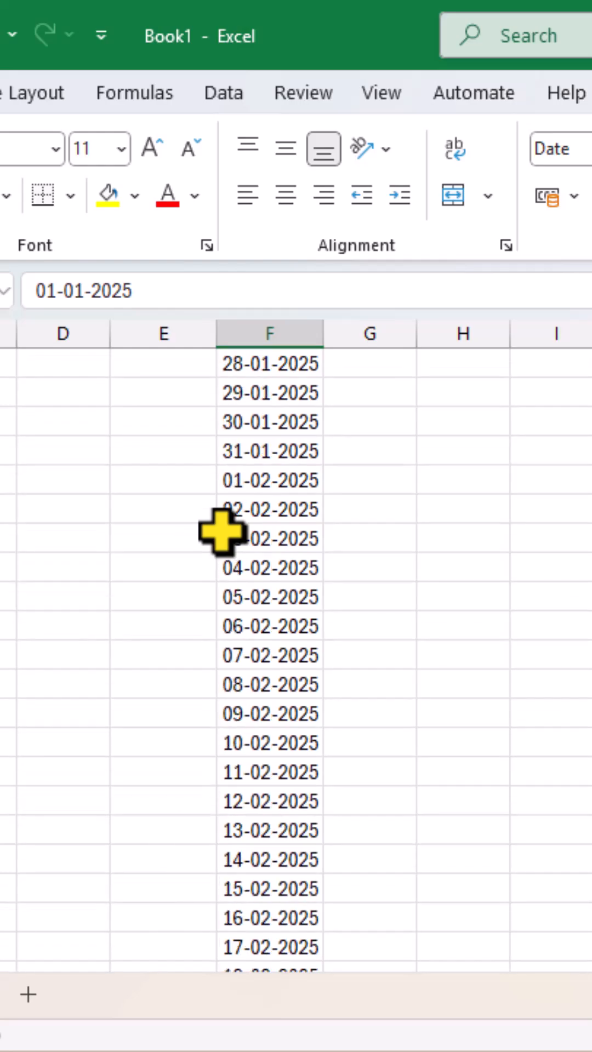